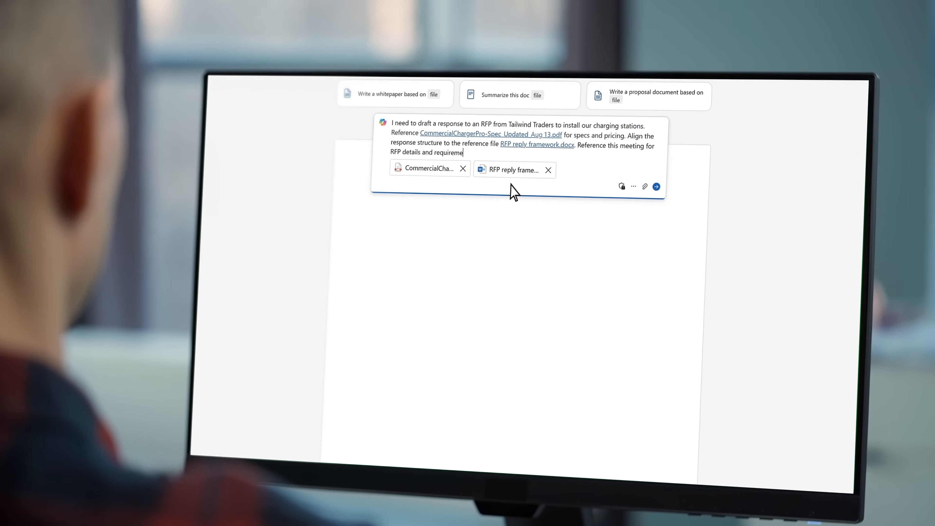
Send the Draft with Copilot prompt for the Tailwind Traders RFP response citing the spec and framework files.
click(655, 186)
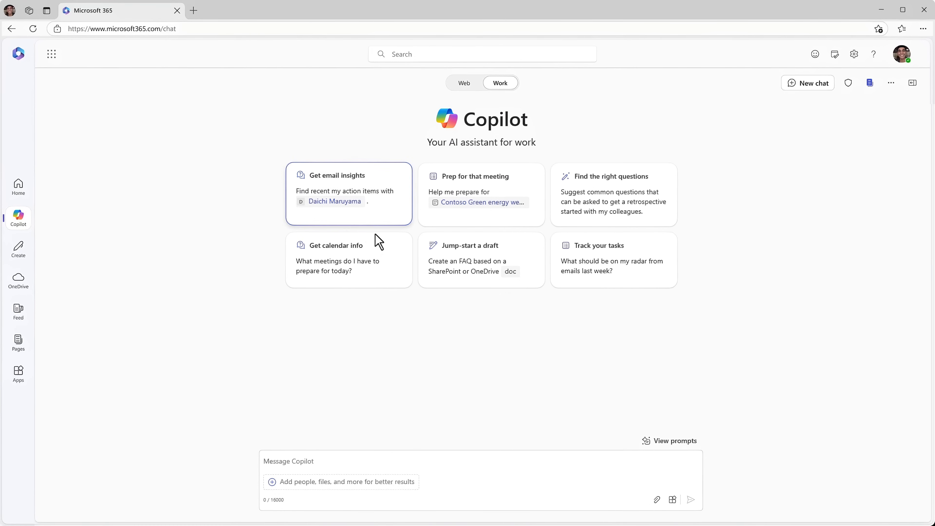
mouse_move(432, 225)
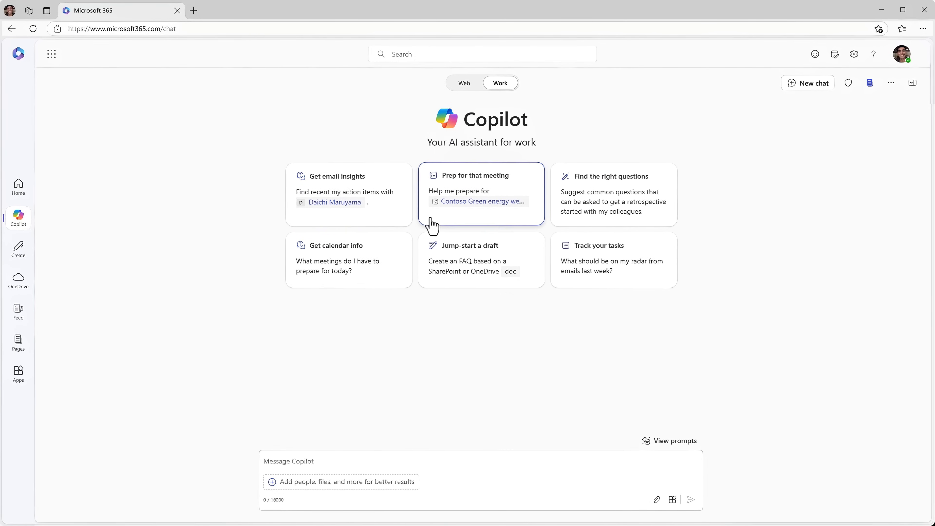
mouse_move(428, 284)
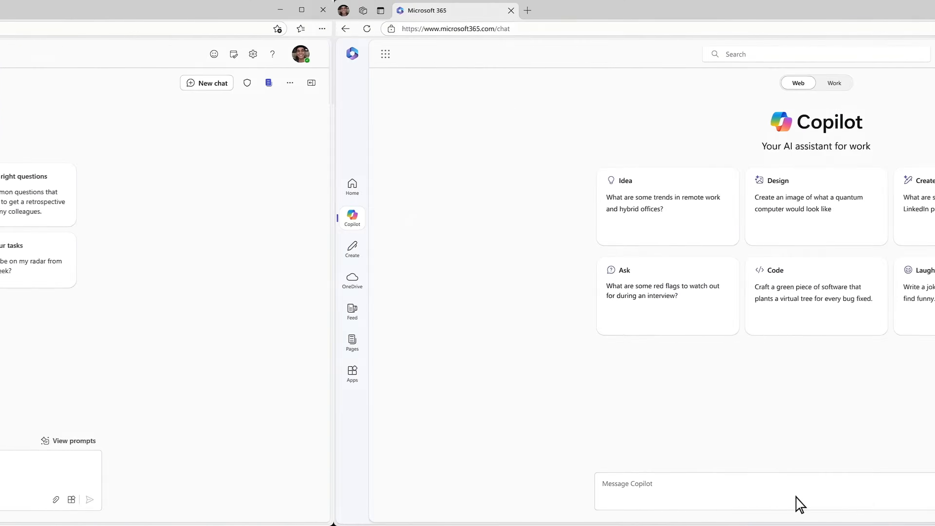
Ask Copilot in Web mode how many daily passengers, parking spaces and EV chargers LAX Airport has.
text(I need some data on LAX Airport to assess the EV charging opportunity. How many)
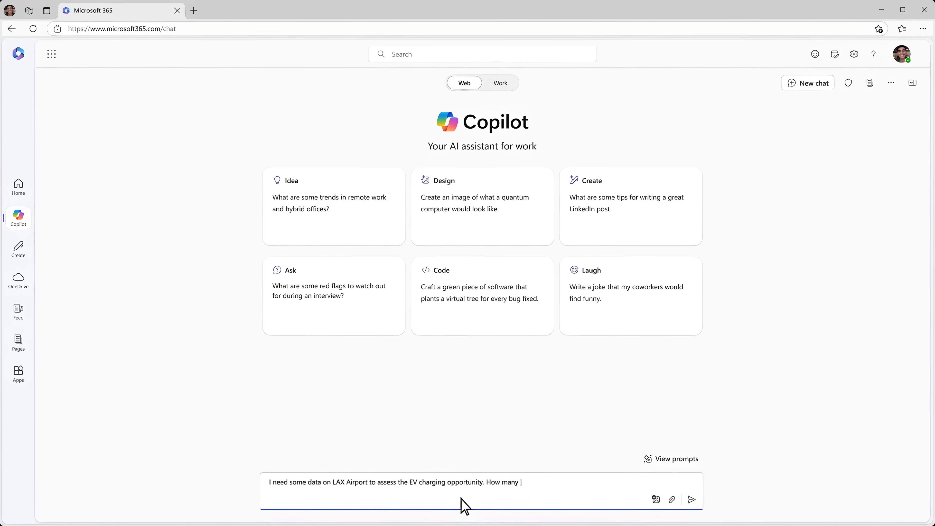
text(passengers fly in and out daily, How many parking spaces do they have, and how many EV chargers are there?)
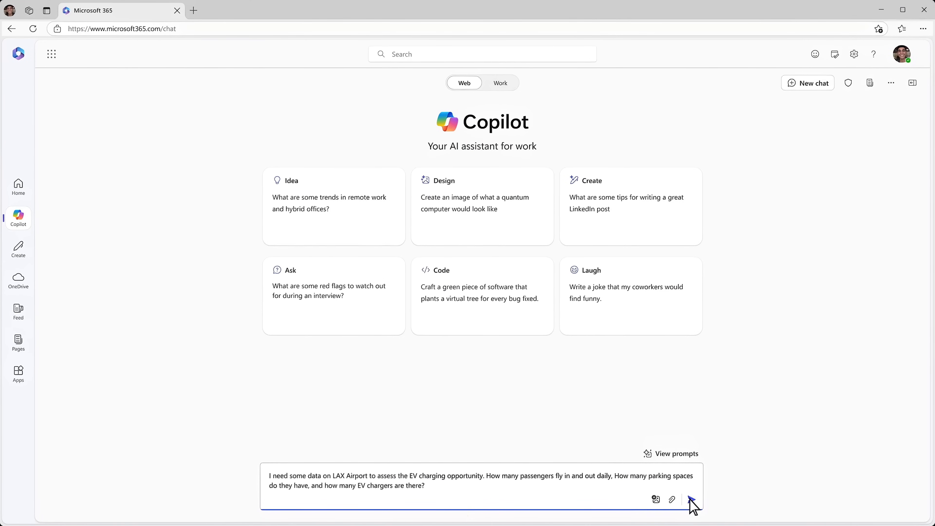
click(692, 500)
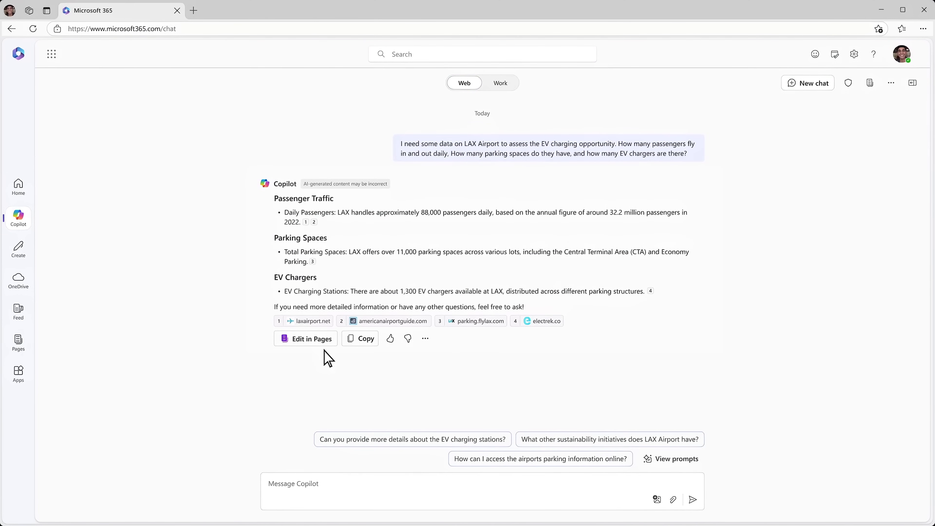
mouse_move(304, 345)
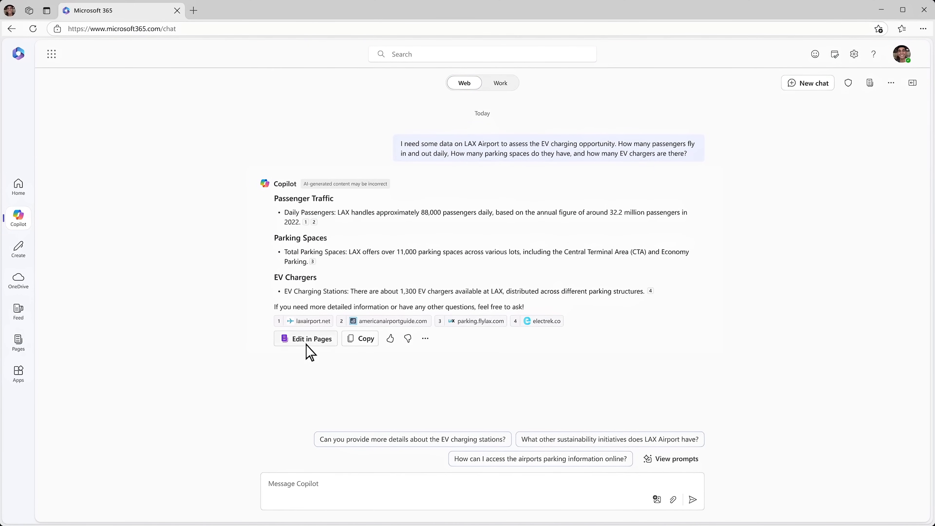
click(306, 339)
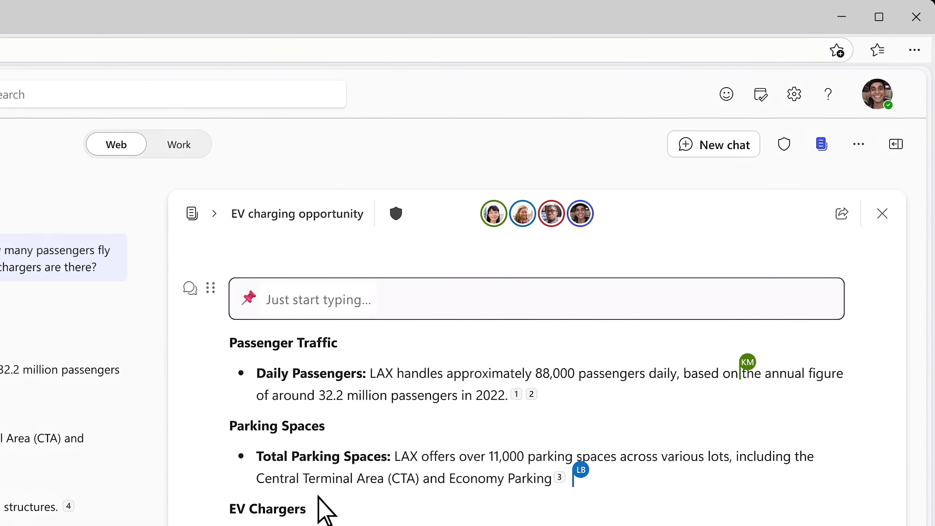
text(@Collin Ballinger @Lydia Bauer @Kayo Miwa could you add links to recent news?)
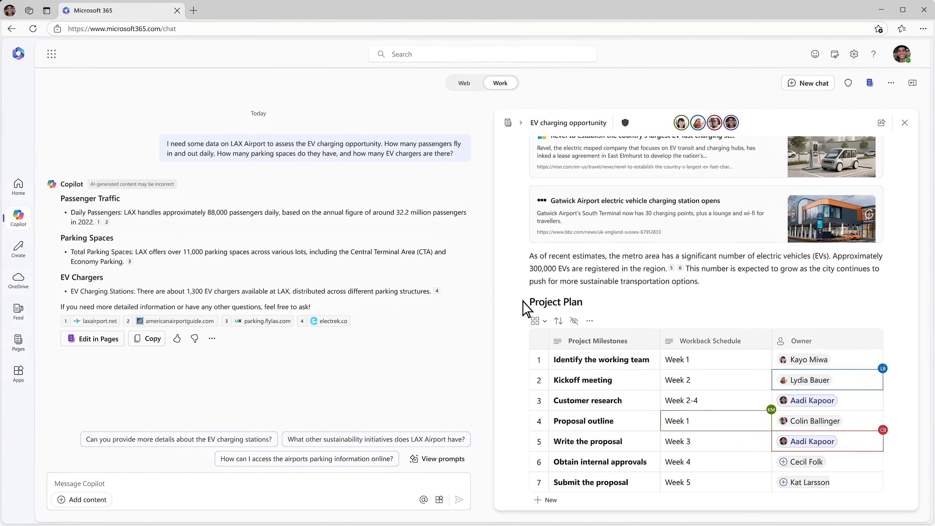
scroll(down, 3)
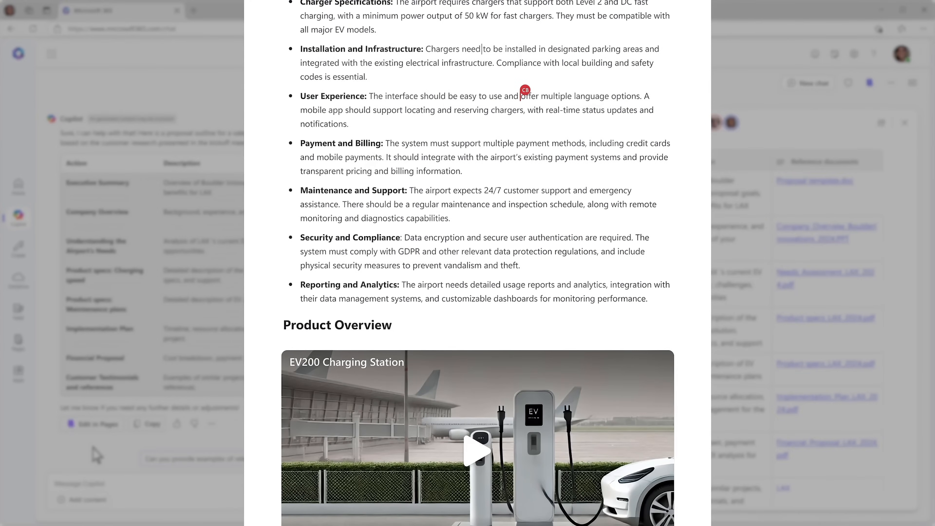
scroll(up, 3)
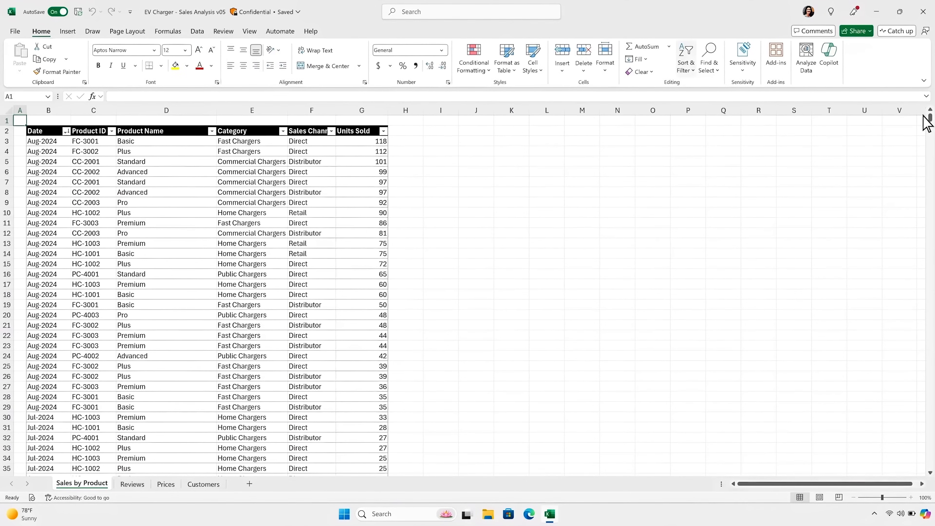
Have Copilot add a Total Revenue column to the sales table referencing the Prices sheet, and insert it.
click(829, 49)
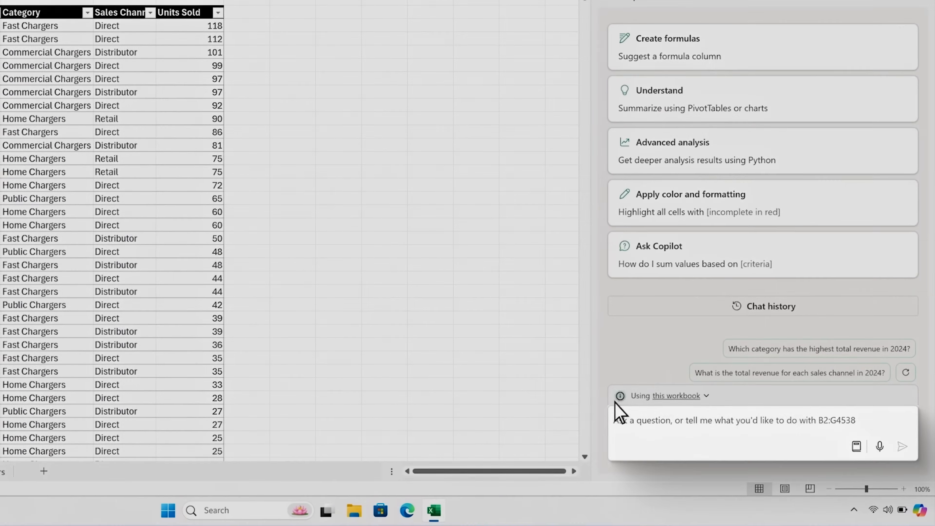
text(Add a column with total revenue – refer to the Prices worksheet)
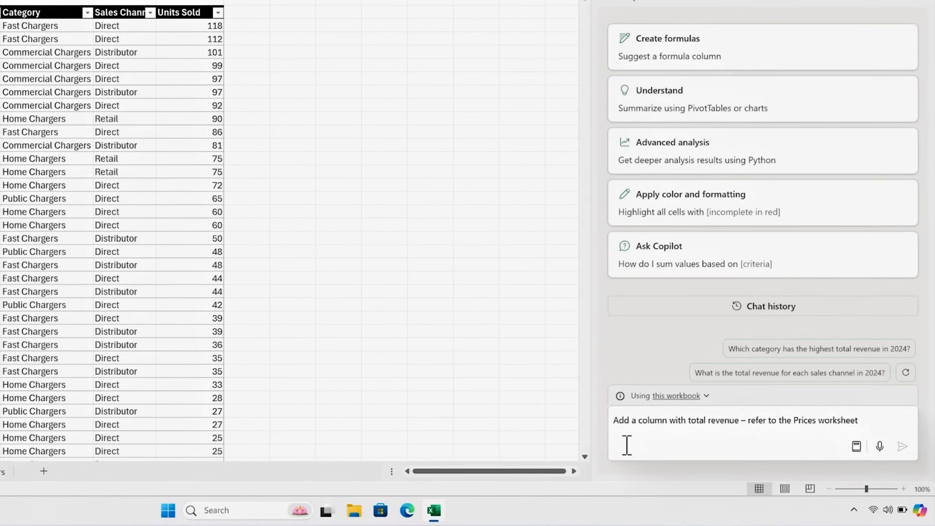
click(902, 447)
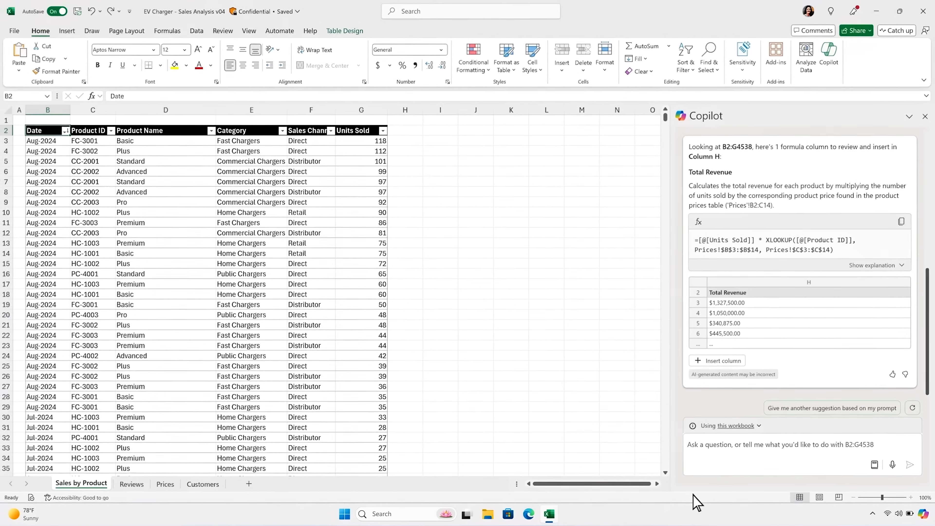
click(717, 361)
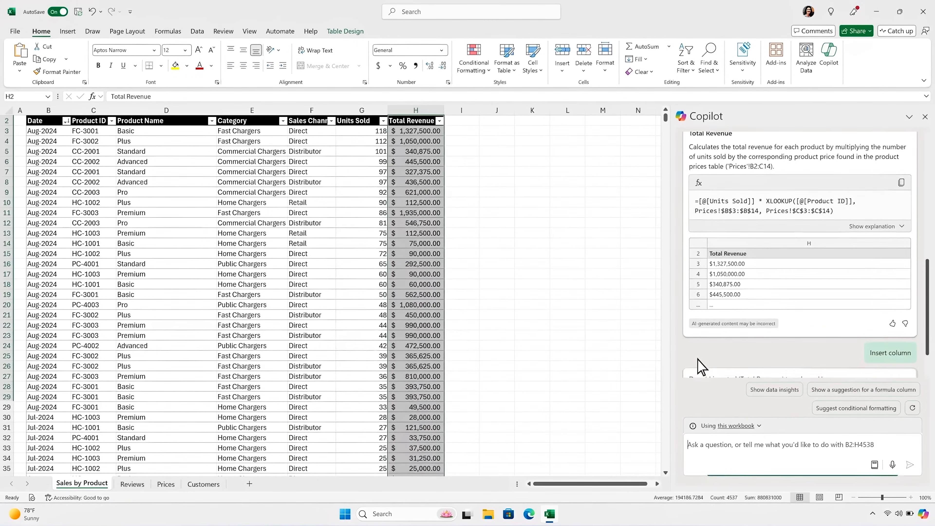
click(890, 353)
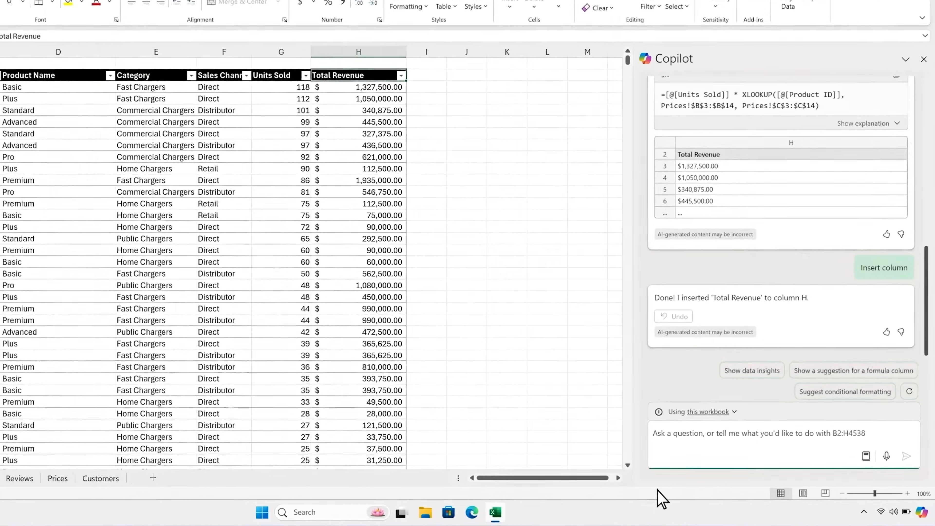
Ask Copilot "What is the total revenue for each category so far in 2024?".
text(What is the total revenue for)
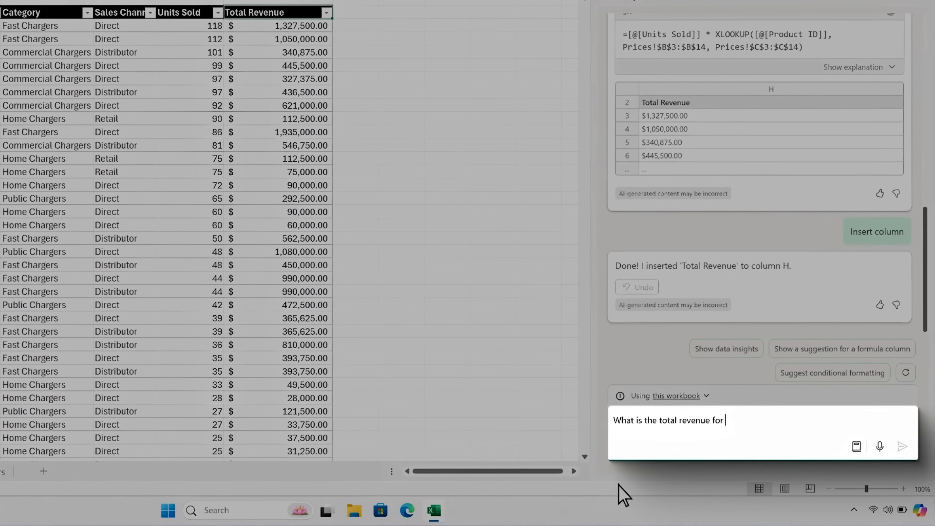
text(each category so far in 2024?)
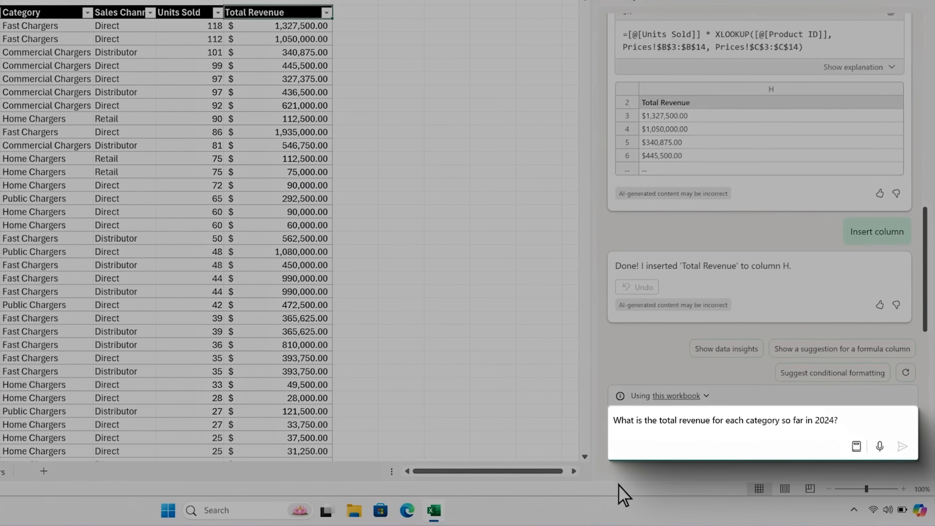
click(902, 447)
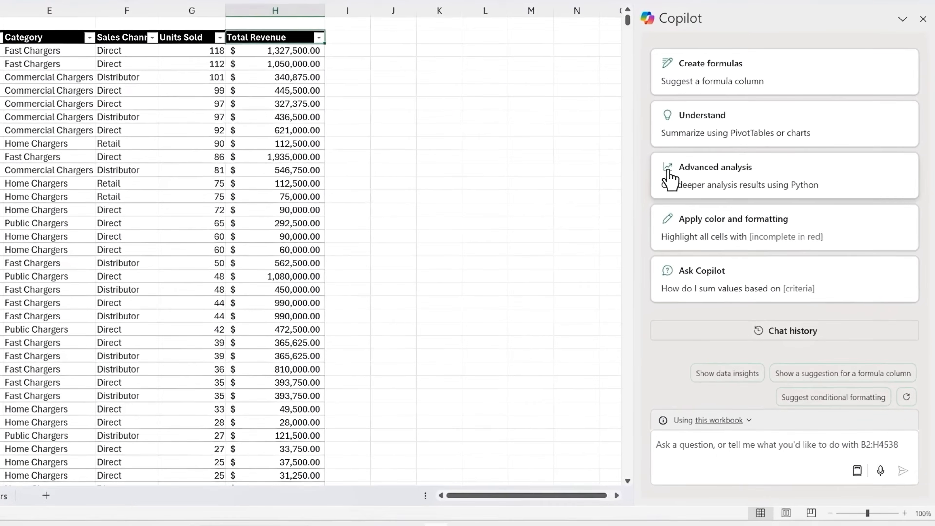
Start Python advanced analysis to chart revenue by category over time, then send a two-year forecast request.
click(715, 174)
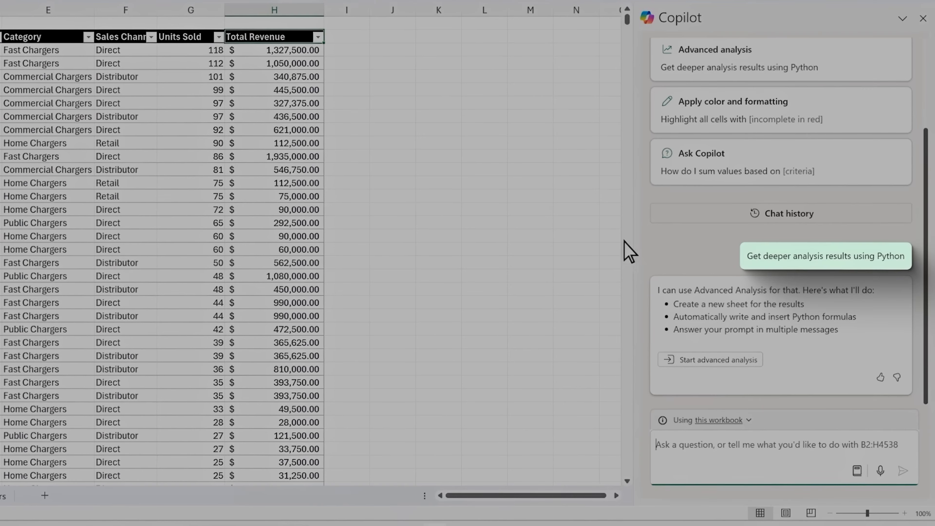
mouse_move(653, 324)
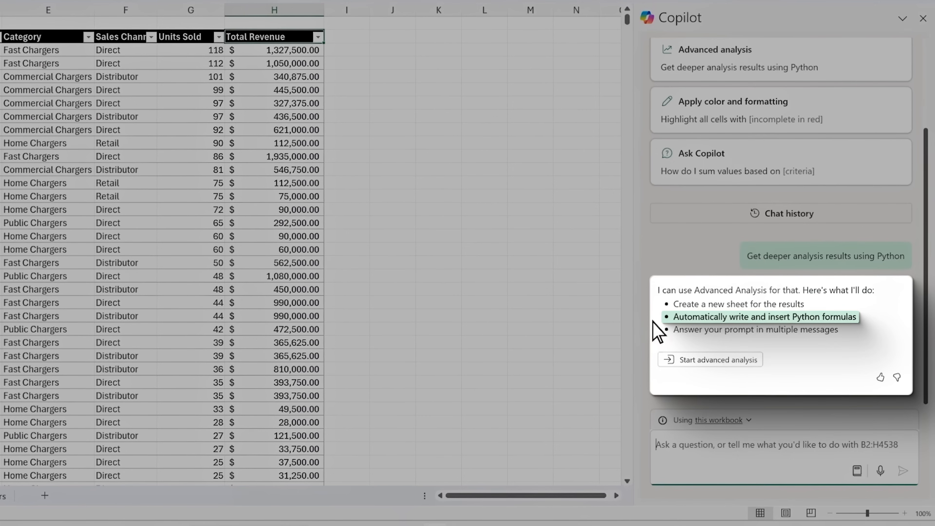
mouse_move(755, 329)
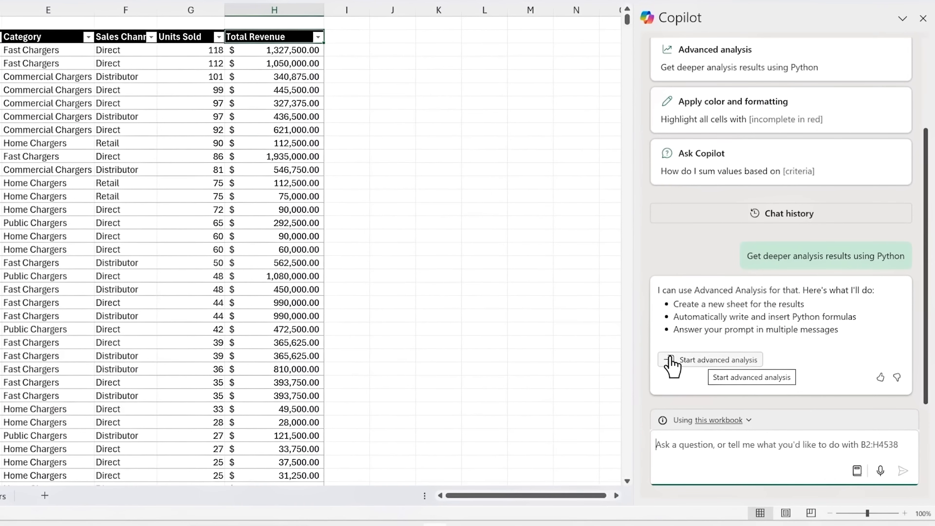
click(711, 359)
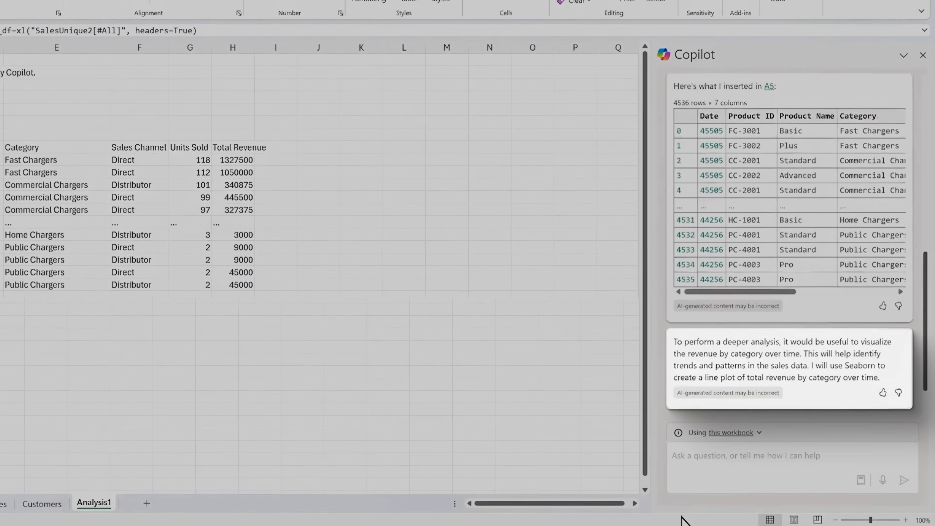
scroll(down, 3)
text(Can you forecast revenue by category for the next 2 years, with historic data in a single chart?)
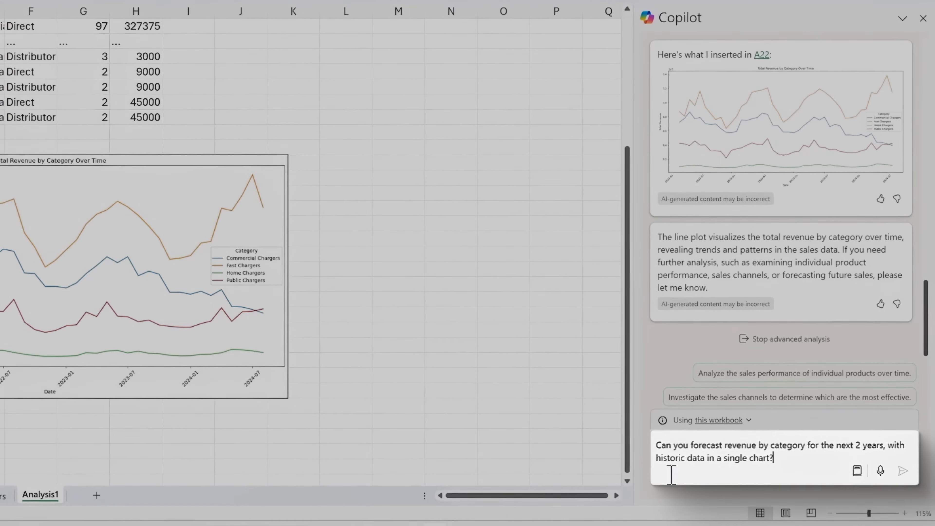
click(903, 471)
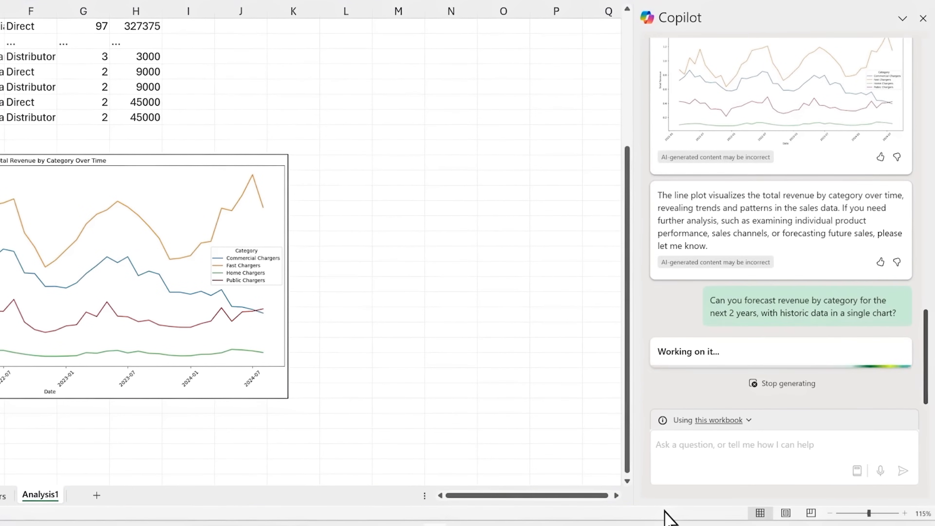